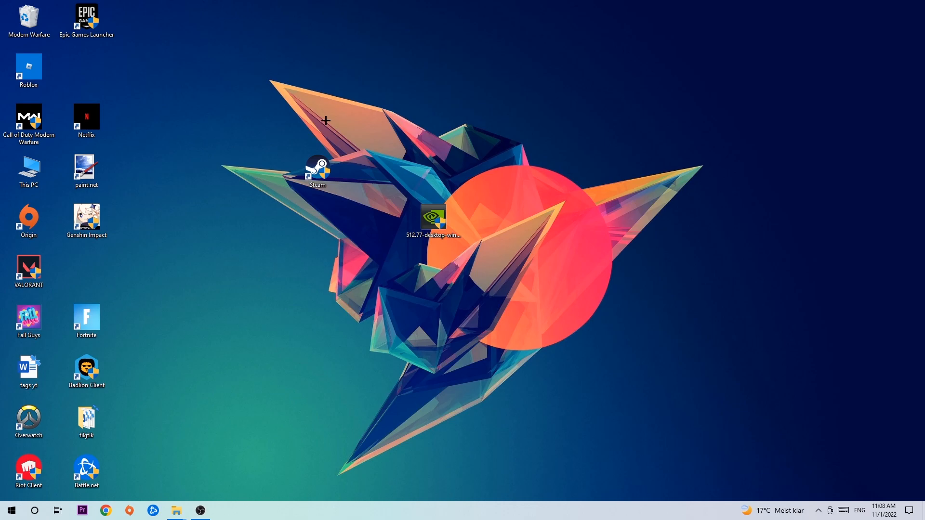
mouse_move(325, 118)
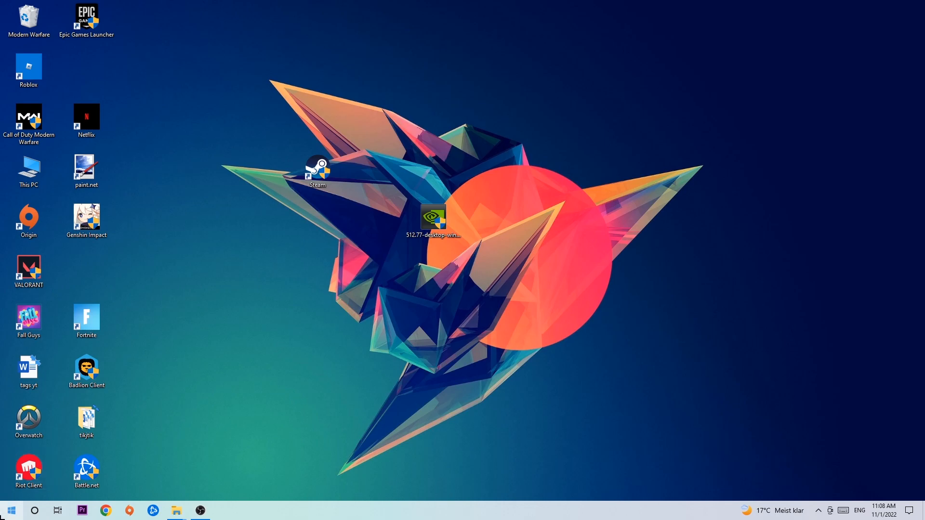
- Reach the Windows Defender Firewall page under All Control Panel Items
left_click(10, 510)
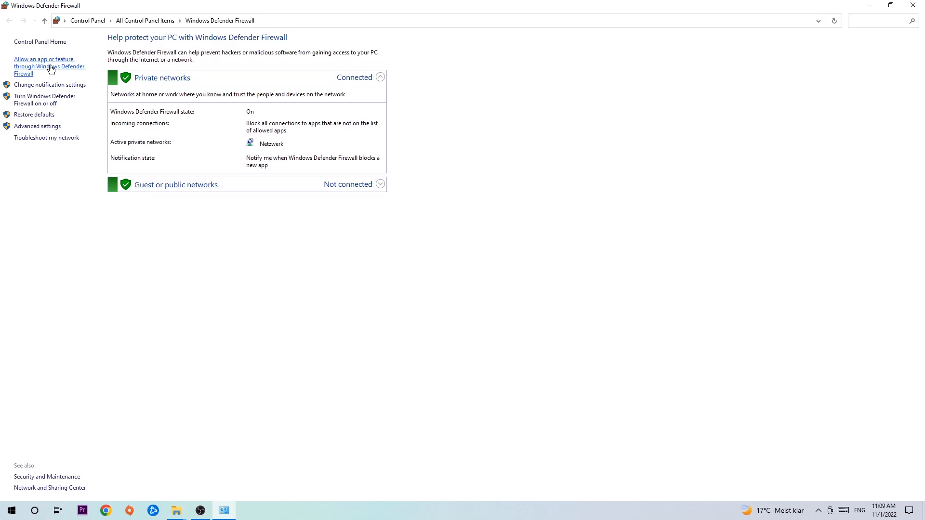
- Show the allowed apps list and enable Change settings so it can be edited
left_click(48, 62)
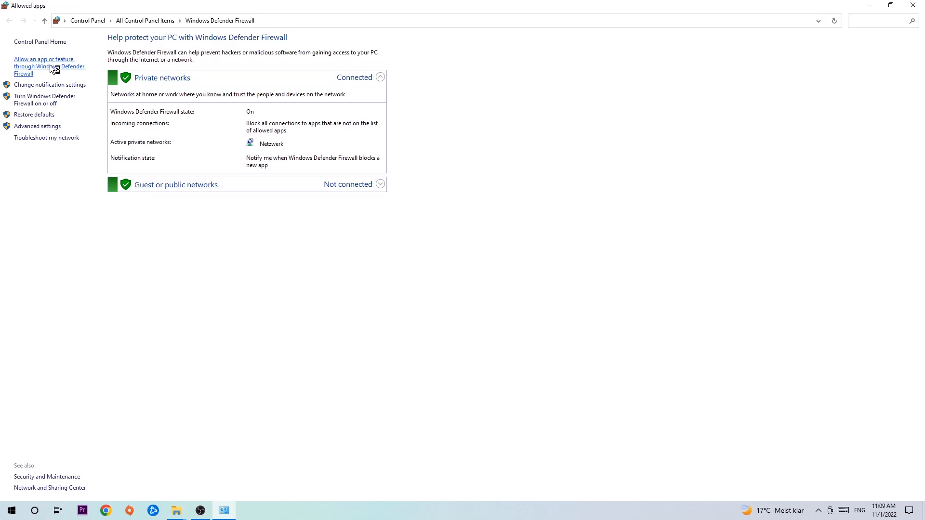
left_click(48, 66)
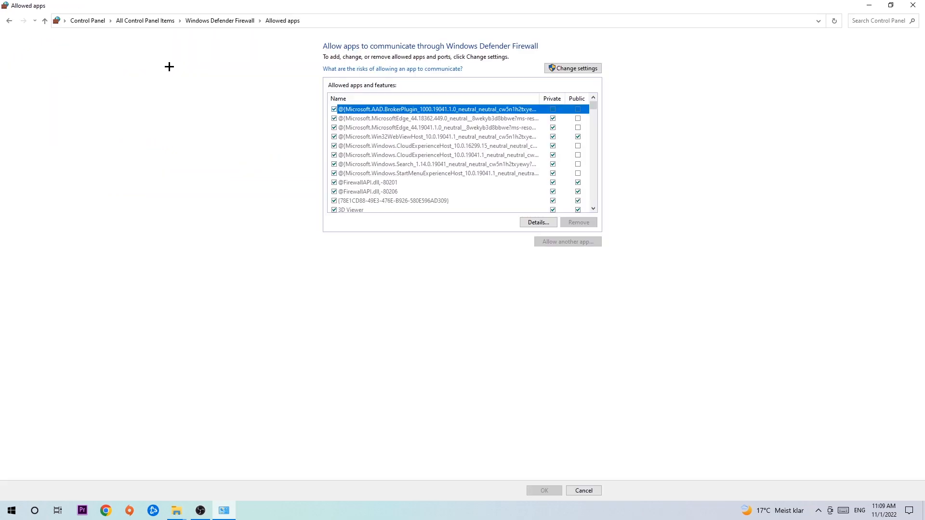
left_click(576, 67)
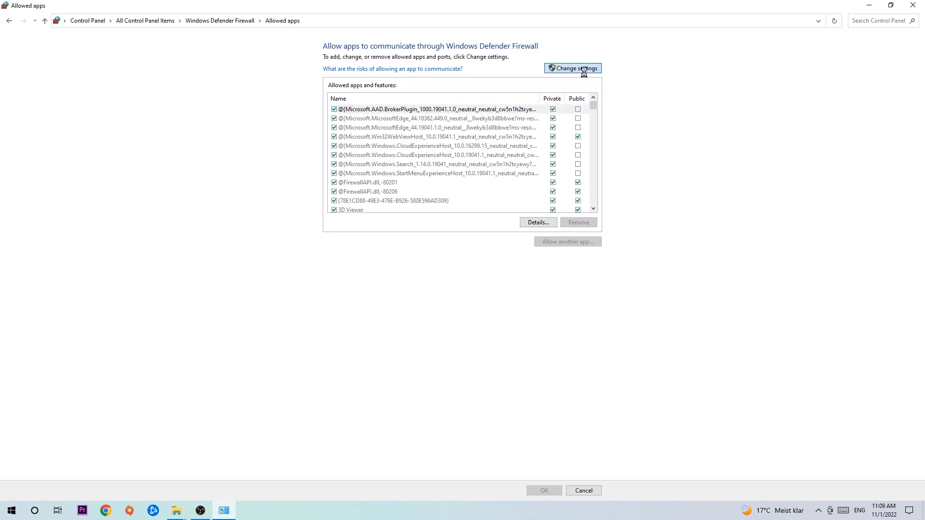
left_click(573, 68)
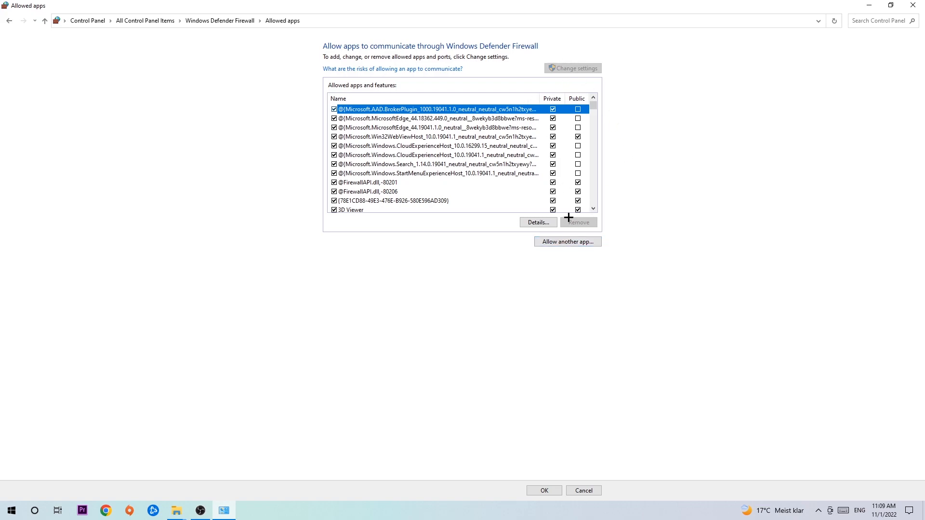
- Start Allow another app, browse the System32 folder, then cancel without adding a program
left_click(568, 241)
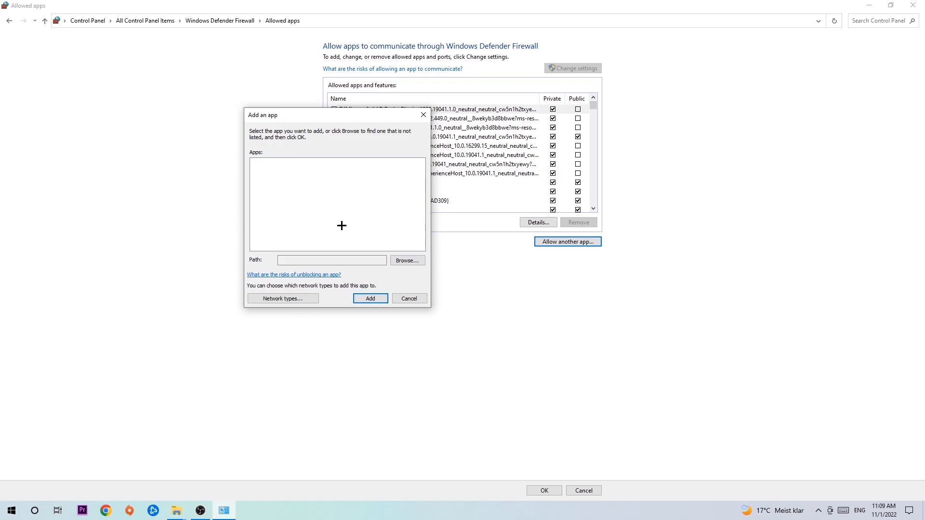
left_click(406, 261)
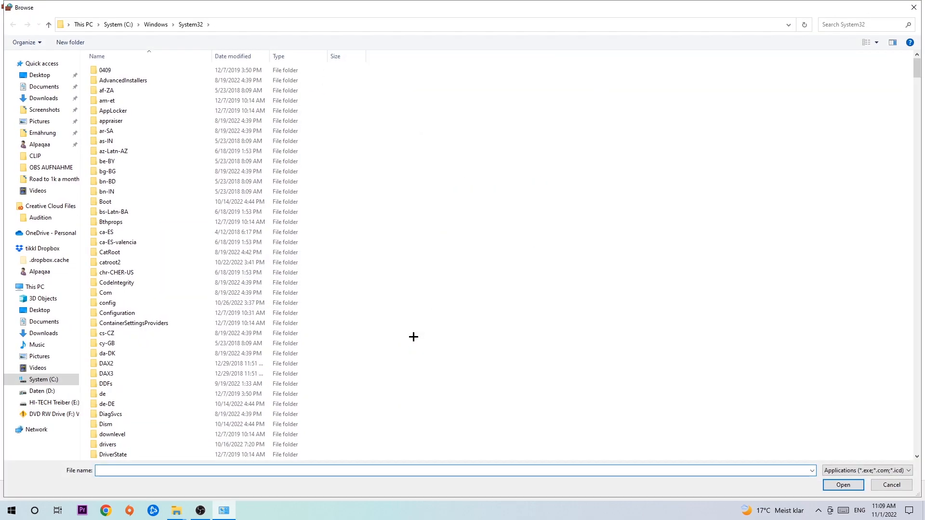
mouse_move(408, 331)
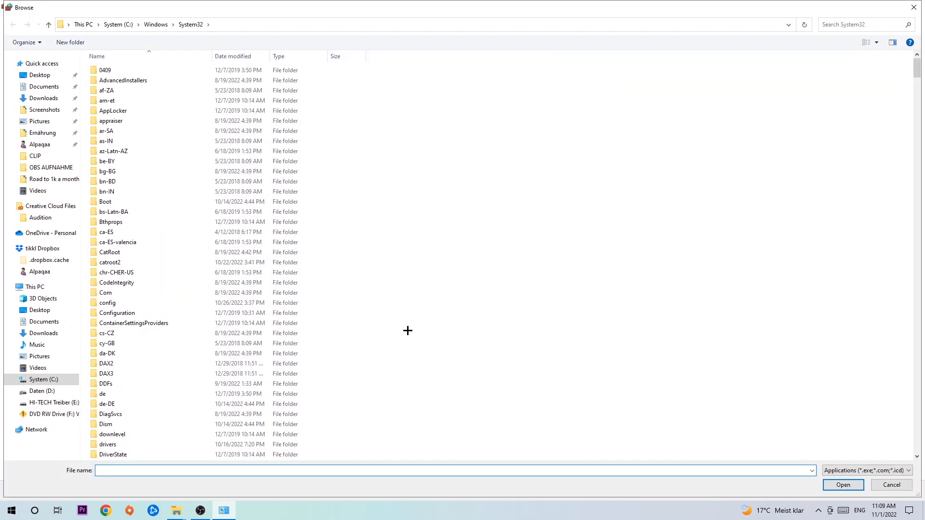
mouse_move(397, 323)
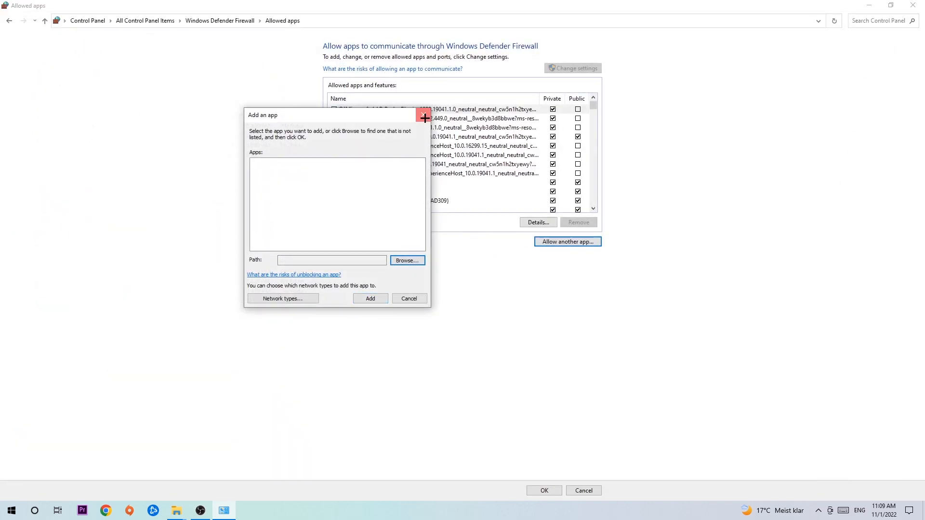
left_click(409, 299)
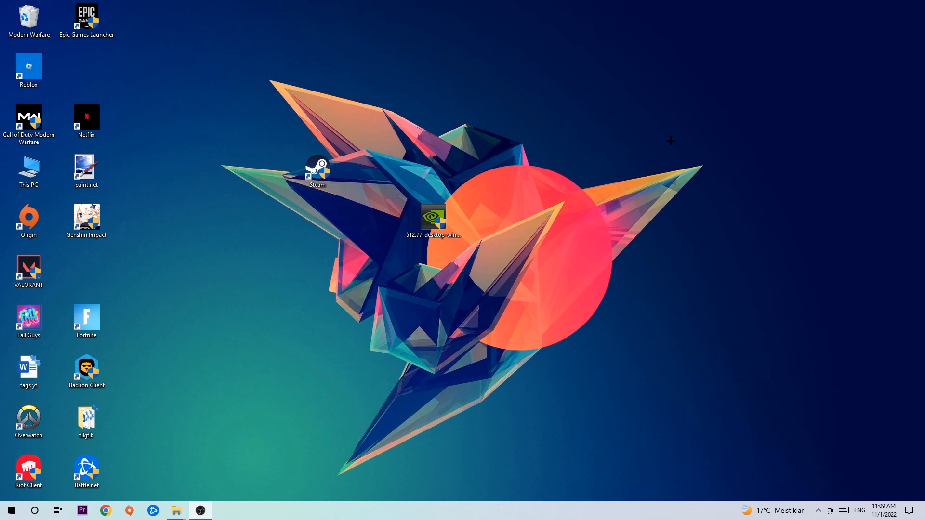
mouse_move(636, 133)
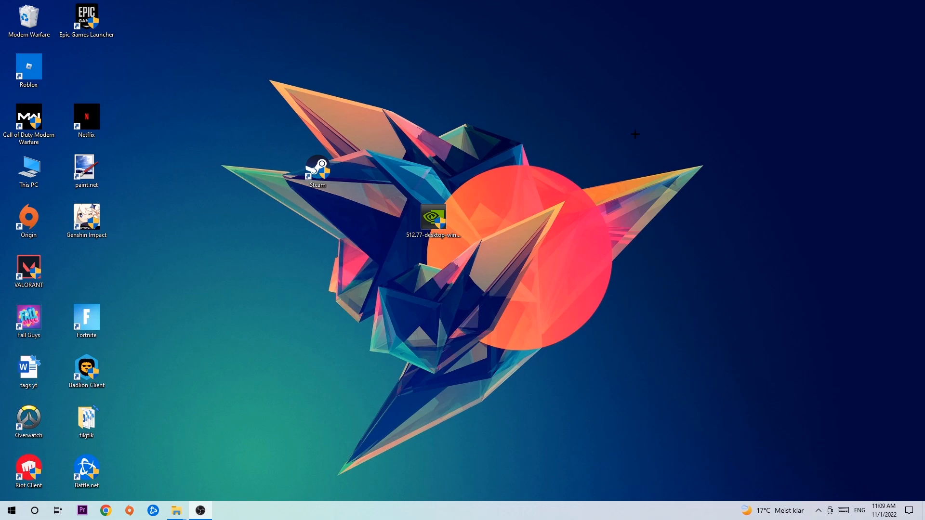